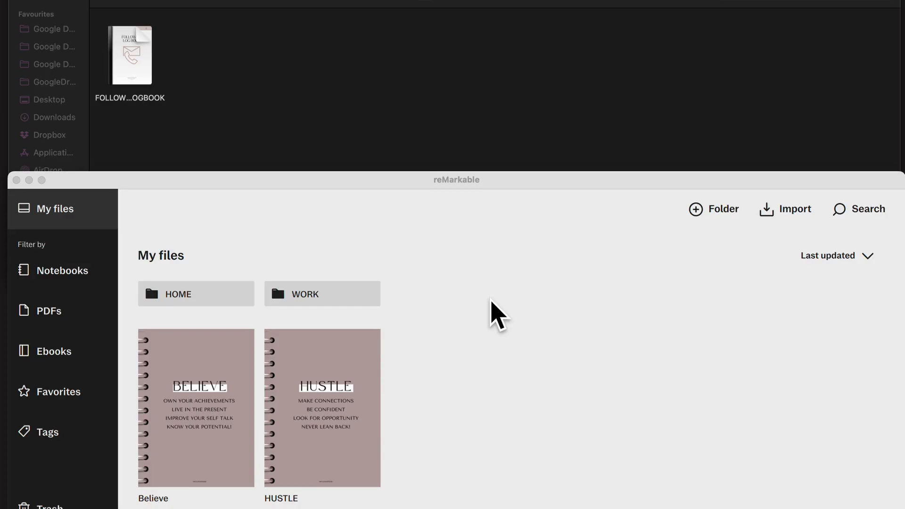
{"action": "mouse_move", "coordinate": [439, 173]}
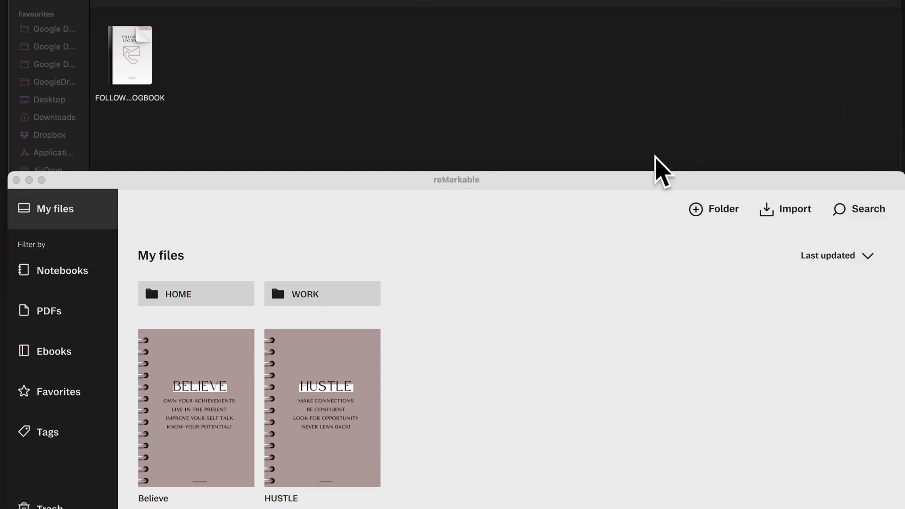
{"action": "mouse_move", "coordinate": [557, 96]}
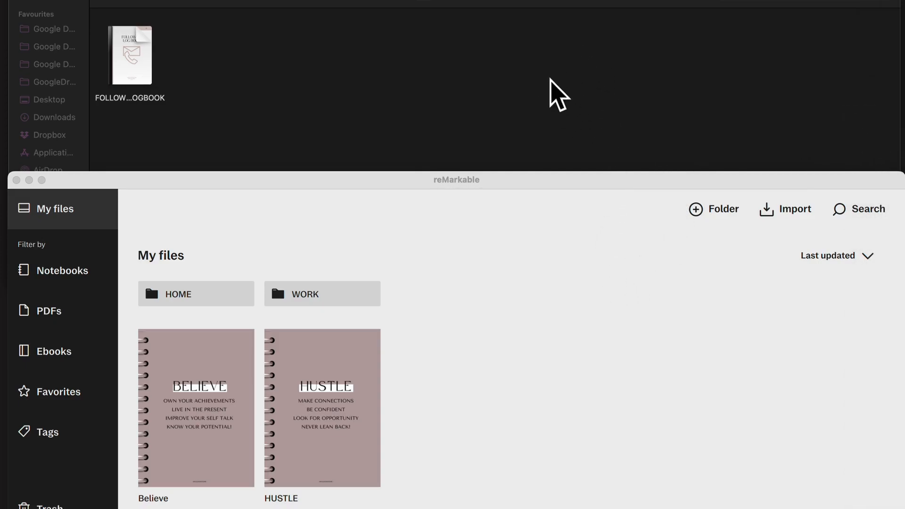
{"action": "mouse_move", "coordinate": [392, 92]}
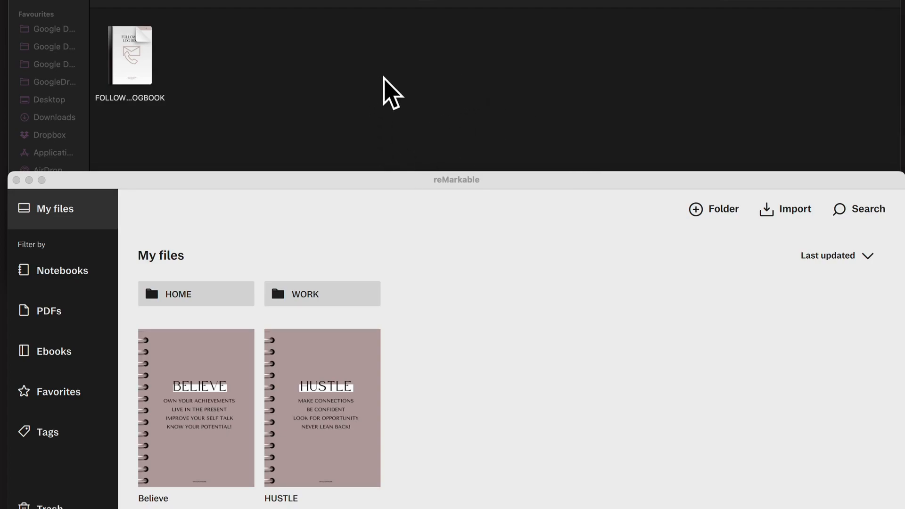
{"action": "mouse_move", "coordinate": [900, 116]}
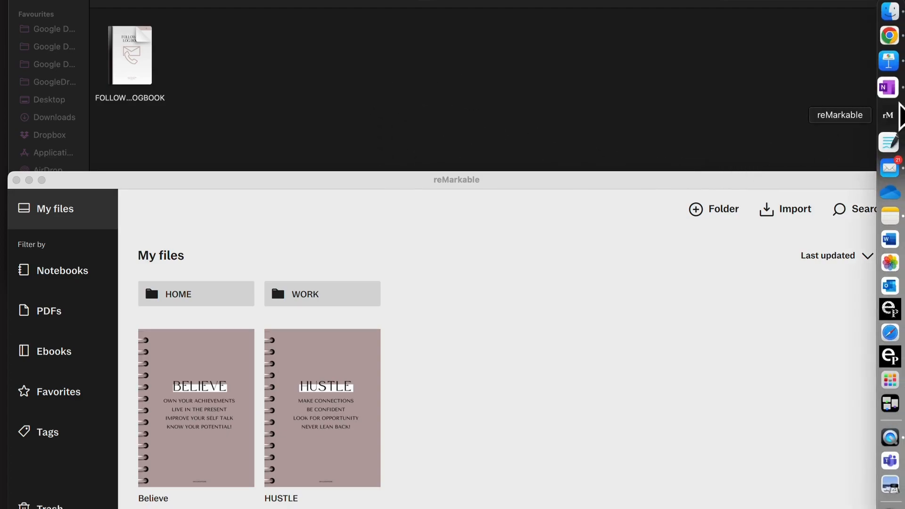
{"action": "mouse_move", "coordinate": [585, 188]}
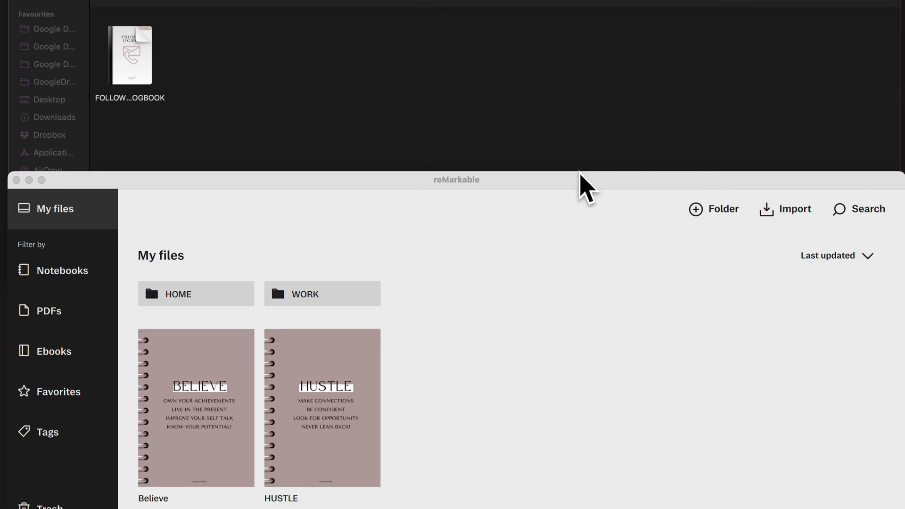
{"action": "mouse_move", "coordinate": [266, 9]}
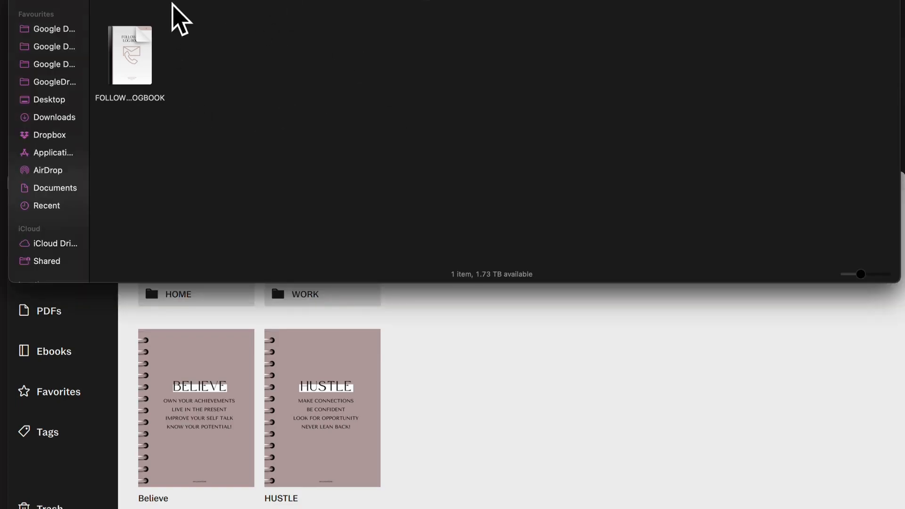
{"action": "mouse_move", "coordinate": [258, 142]}
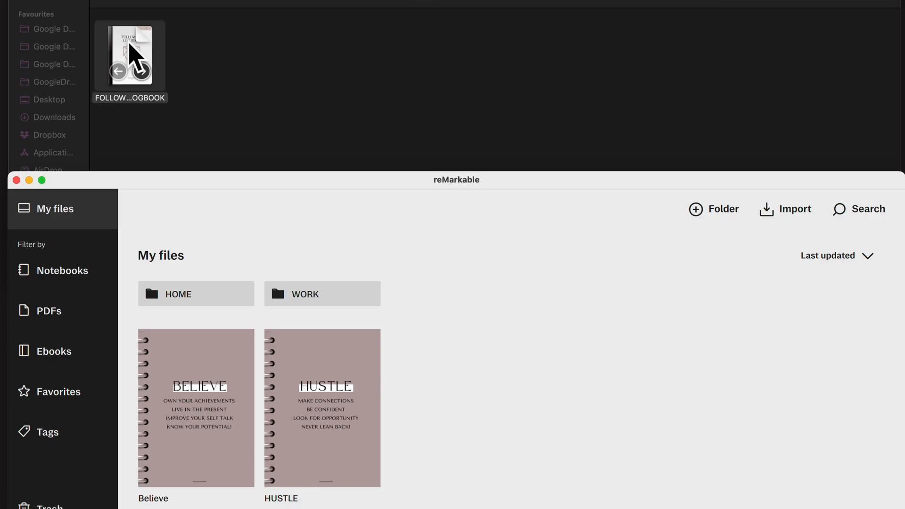
Import the FOLLOW UP LOGBOOK PDF from Finder into reMarkable My files and let it sync
{"action": "left_click_drag", "start_coordinate": [130, 55], "coordinate": [338, 170]}
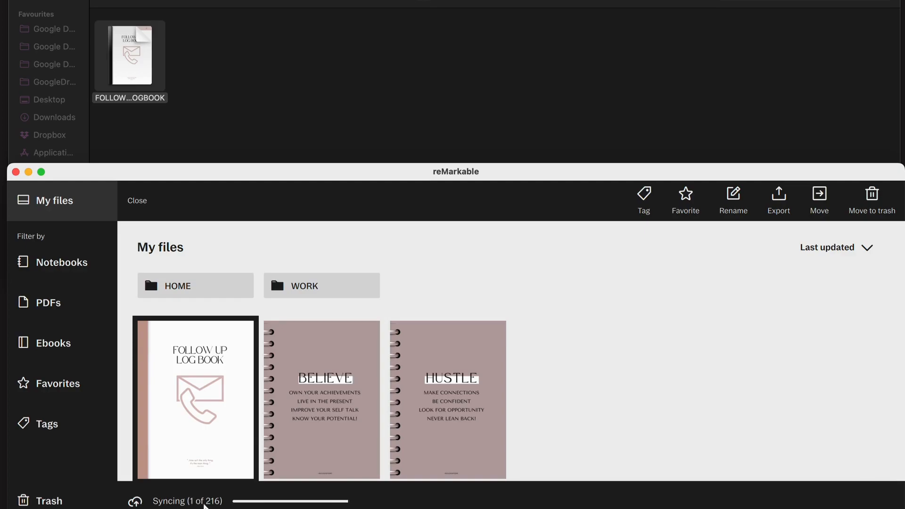
{"action": "mouse_move", "coordinate": [196, 504]}
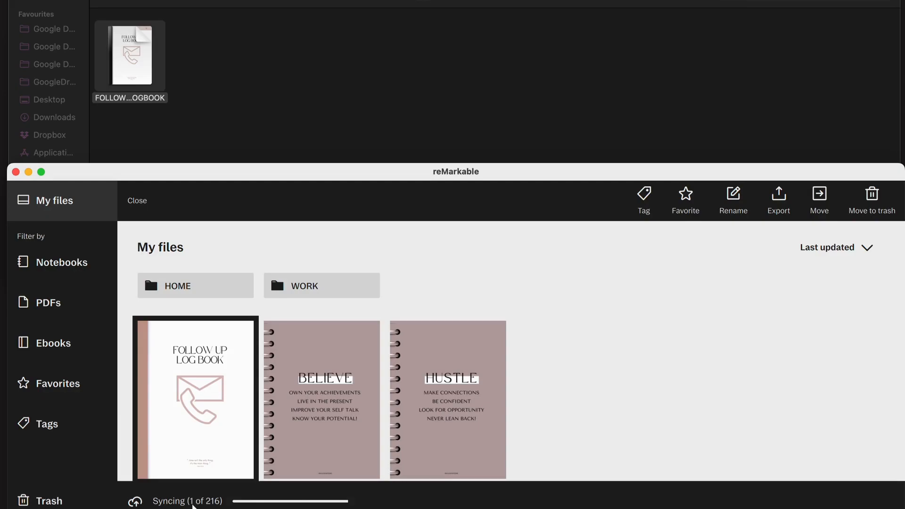
{"action": "mouse_move", "coordinate": [208, 505]}
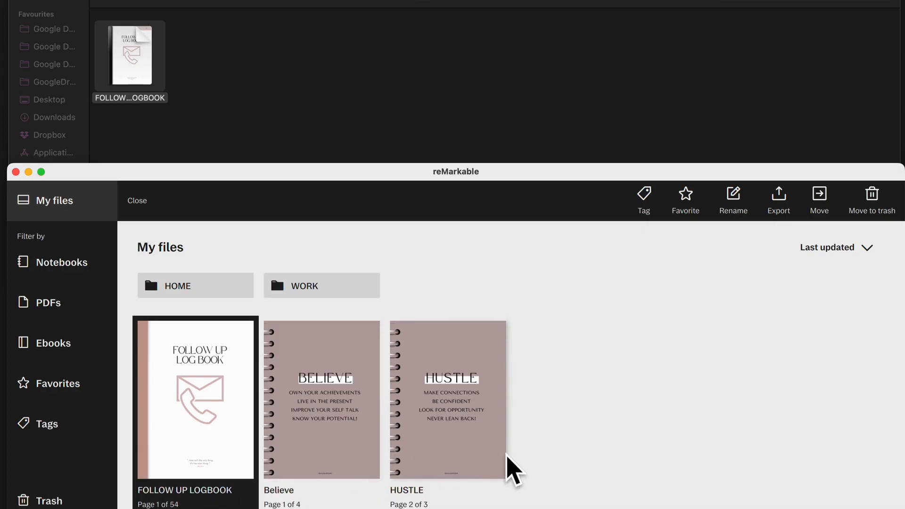
{"action": "mouse_move", "coordinate": [162, 355]}
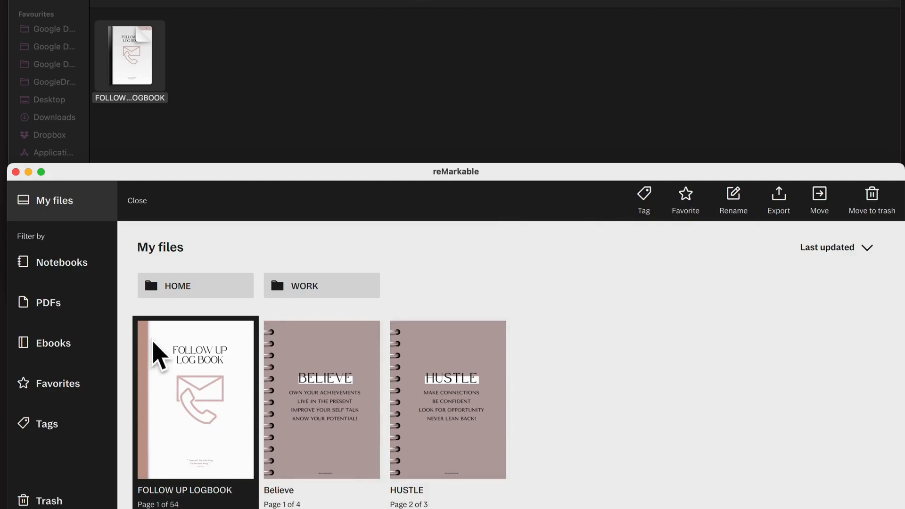
{"action": "mouse_move", "coordinate": [207, 462]}
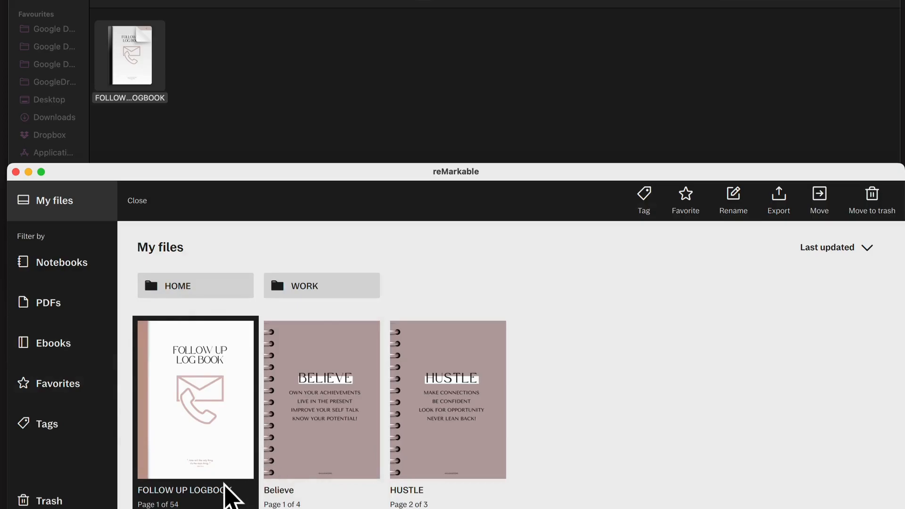
{"action": "mouse_move", "coordinate": [149, 53]}
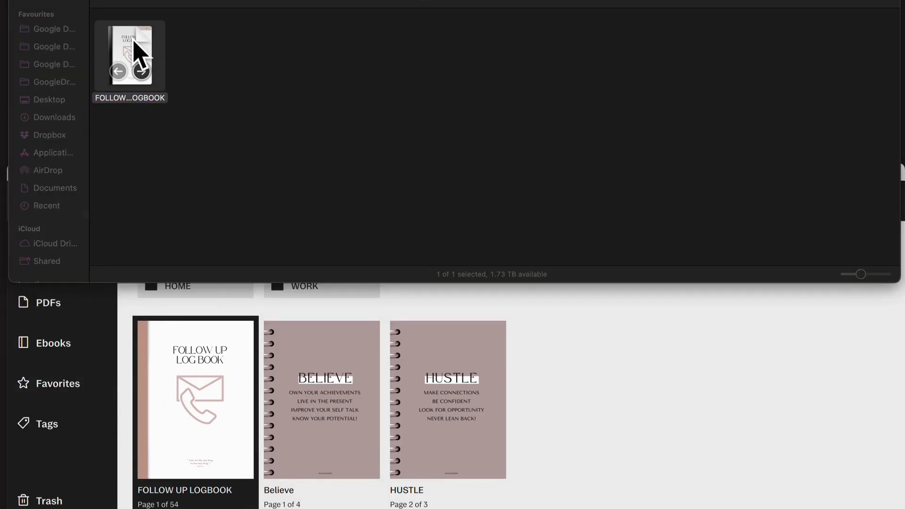
Test the logbook's B, H and index links in Preview, then open its cover in reMarkable
{"action": "double_click", "coordinate": [129, 51]}
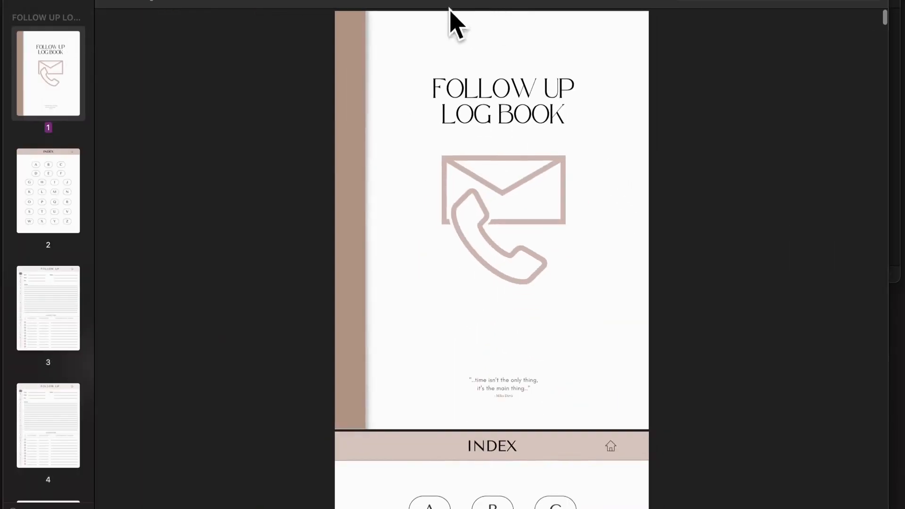
{"action": "scroll", "scroll_direction": "down", "scroll_amount": 3}
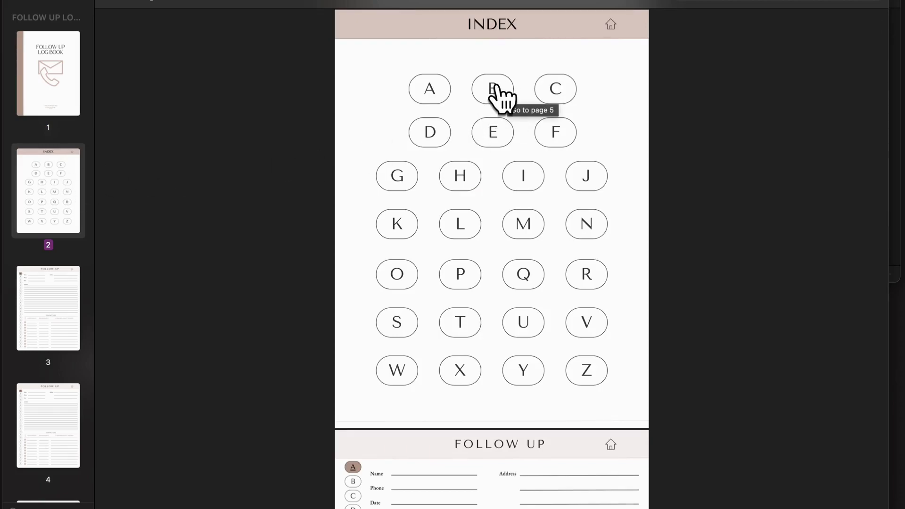
{"action": "mouse_move", "coordinate": [494, 98]}
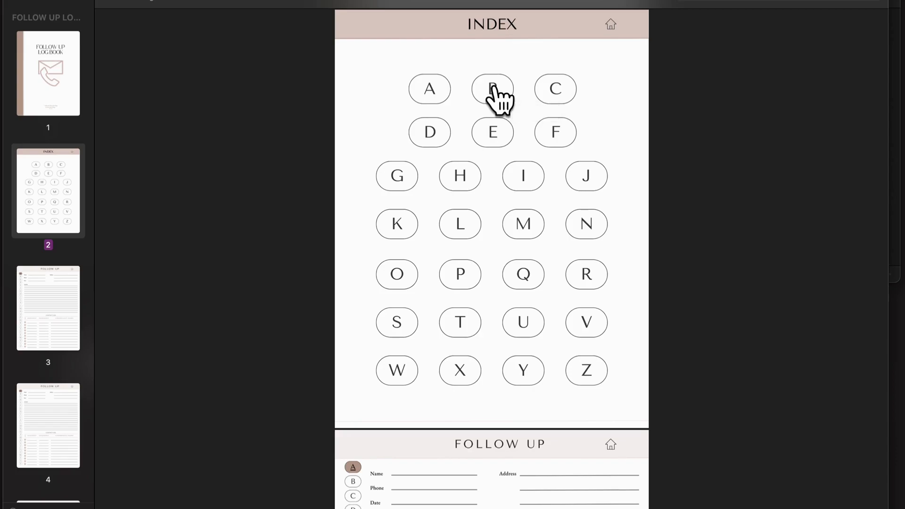
{"action": "left_click", "coordinate": [492, 88]}
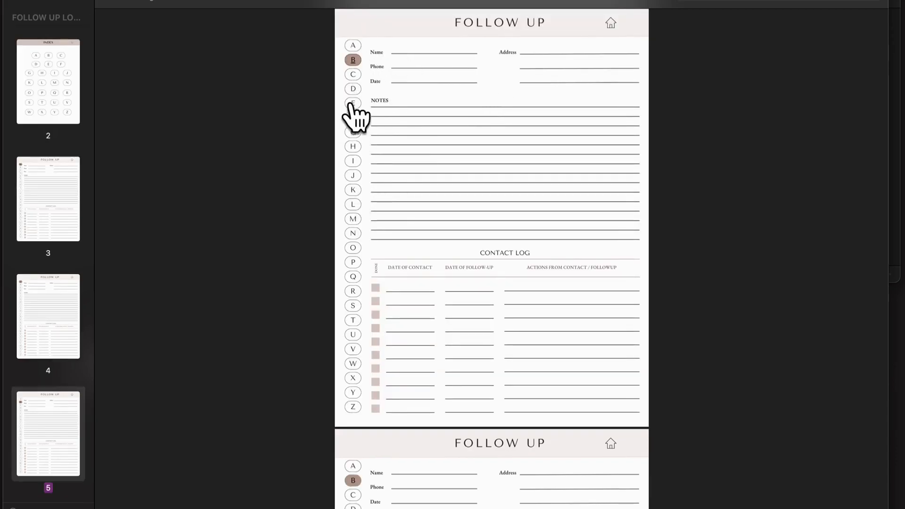
{"action": "left_click", "coordinate": [352, 146]}
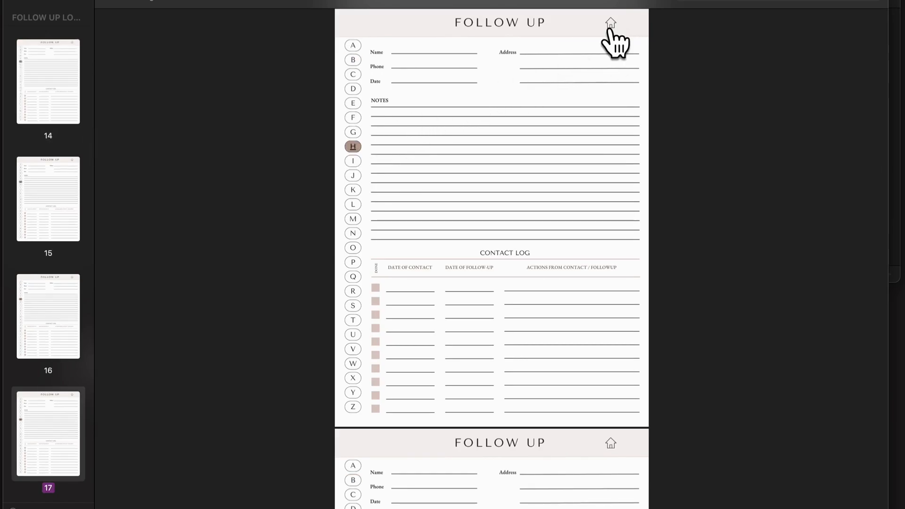
{"action": "left_click", "coordinate": [610, 23]}
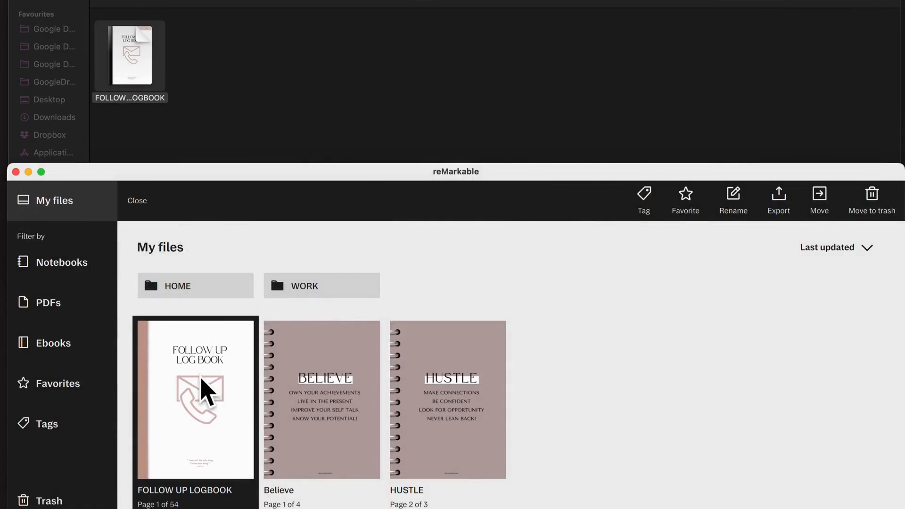
{"action": "double_click", "coordinate": [195, 399]}
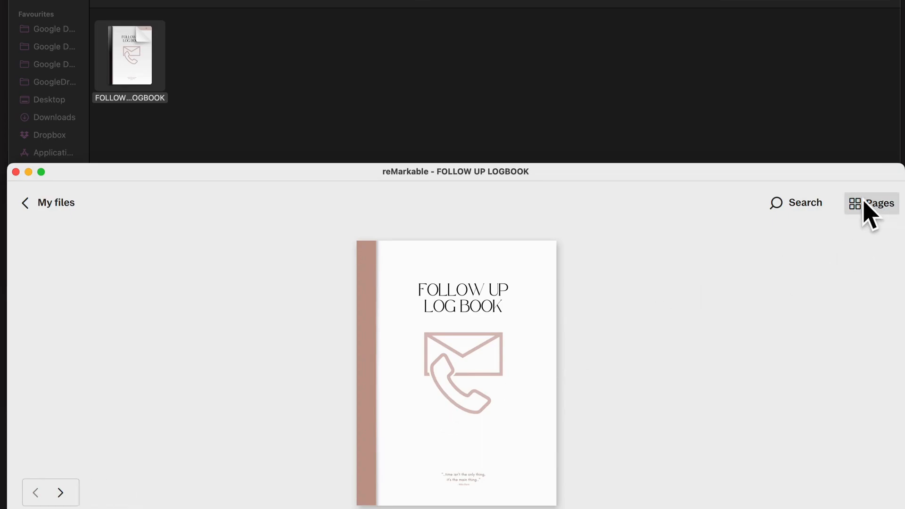
Show and scroll through all 54 page thumbnails of FOLLOW UP LOGBOOK
{"action": "left_click", "coordinate": [879, 203]}
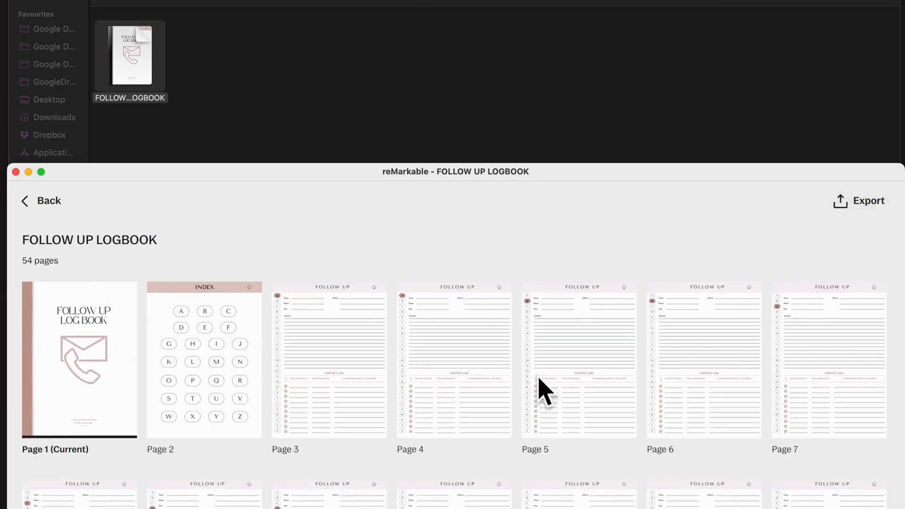
{"action": "scroll", "scroll_direction": "down", "scroll_amount": 3}
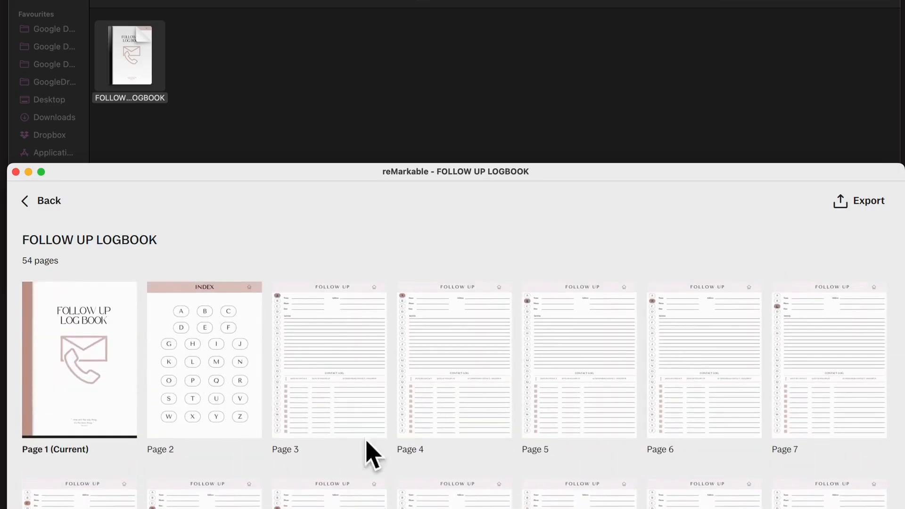
{"action": "mouse_move", "coordinate": [387, 381]}
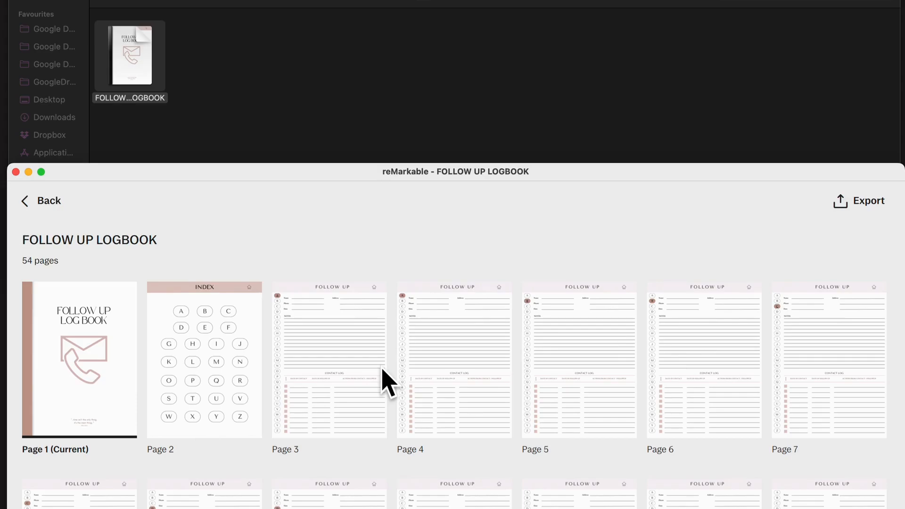
{"action": "mouse_move", "coordinate": [216, 335]}
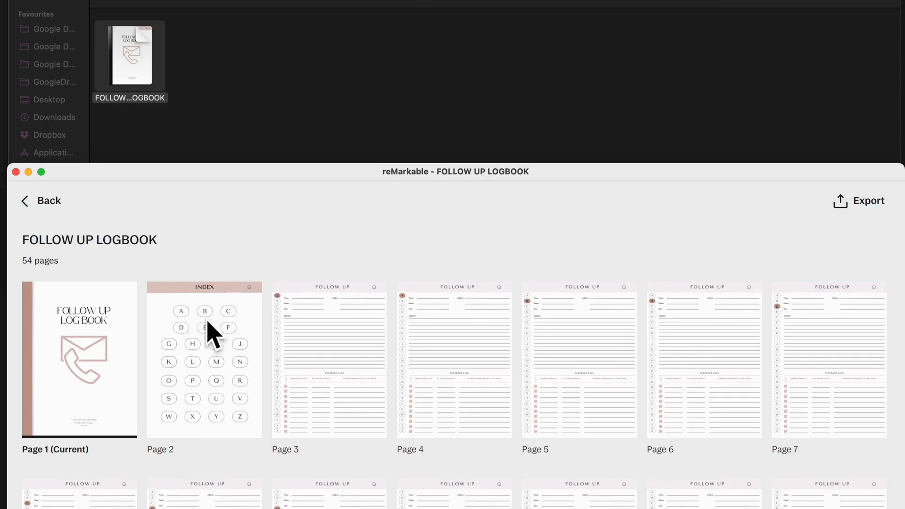
Open the logbook's page 2 INDEX, then return to the reMarkable library
{"action": "double_click", "coordinate": [204, 359]}
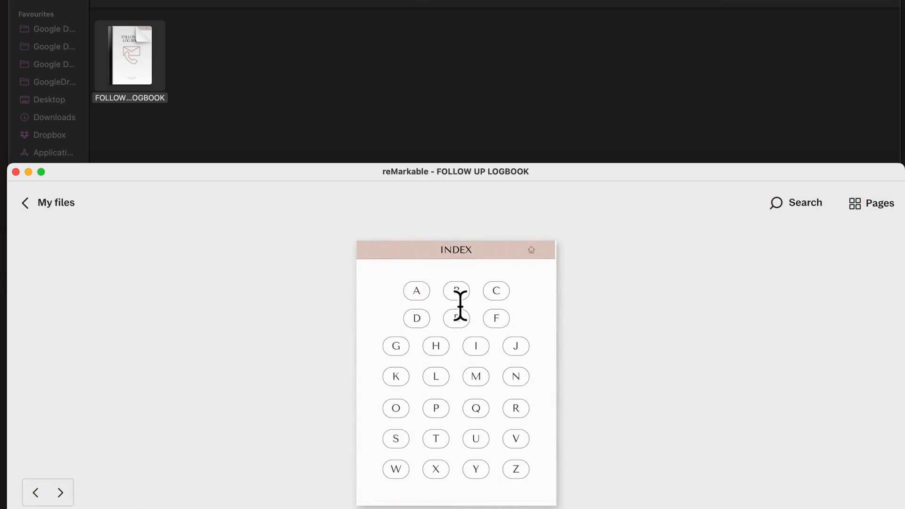
{"action": "mouse_move", "coordinate": [661, 306]}
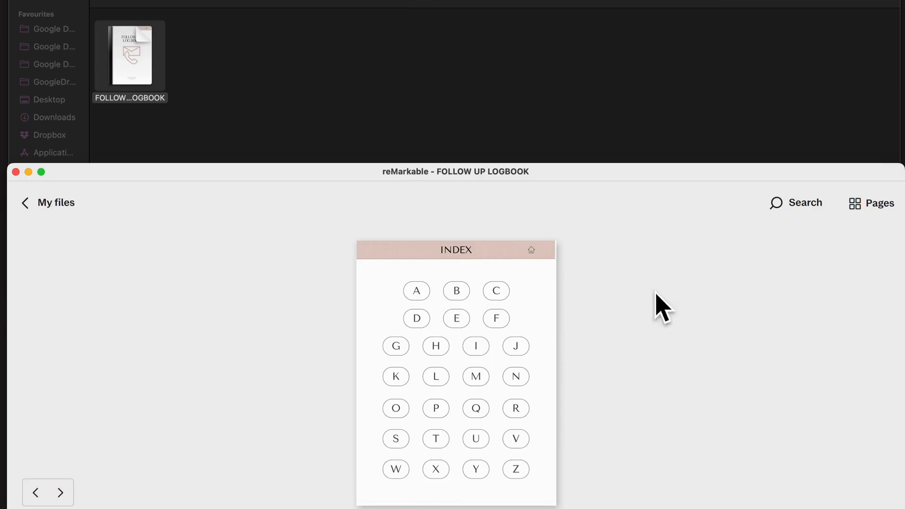
{"action": "left_click", "coordinate": [54, 203]}
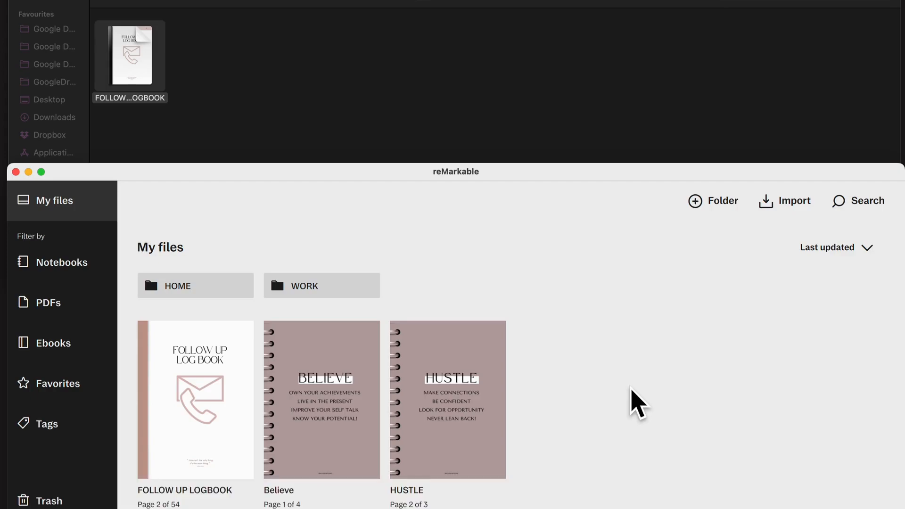
{"action": "mouse_move", "coordinate": [620, 386]}
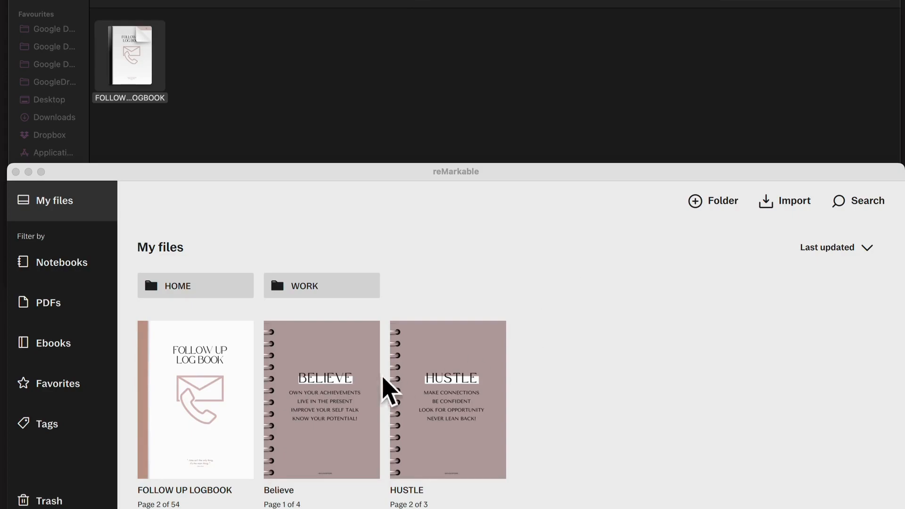
{"action": "mouse_move", "coordinate": [477, 314]}
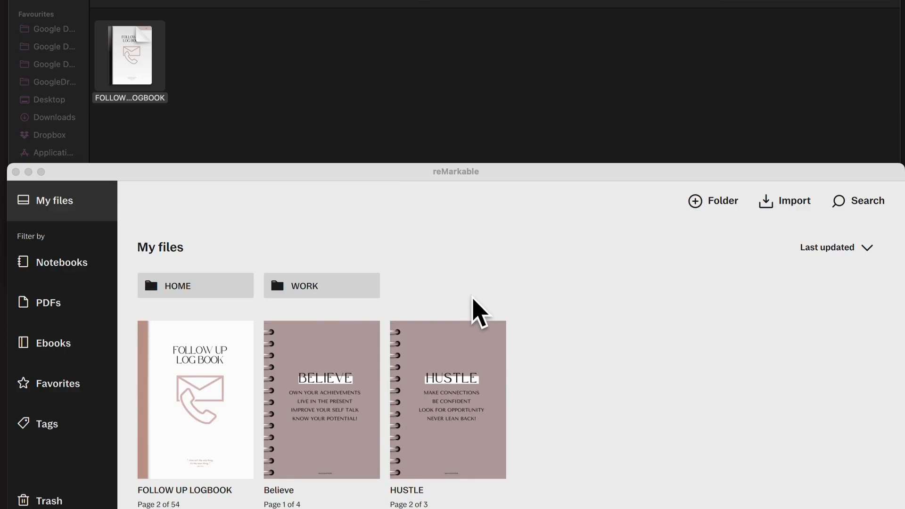
{"action": "mouse_move", "coordinate": [478, 207]}
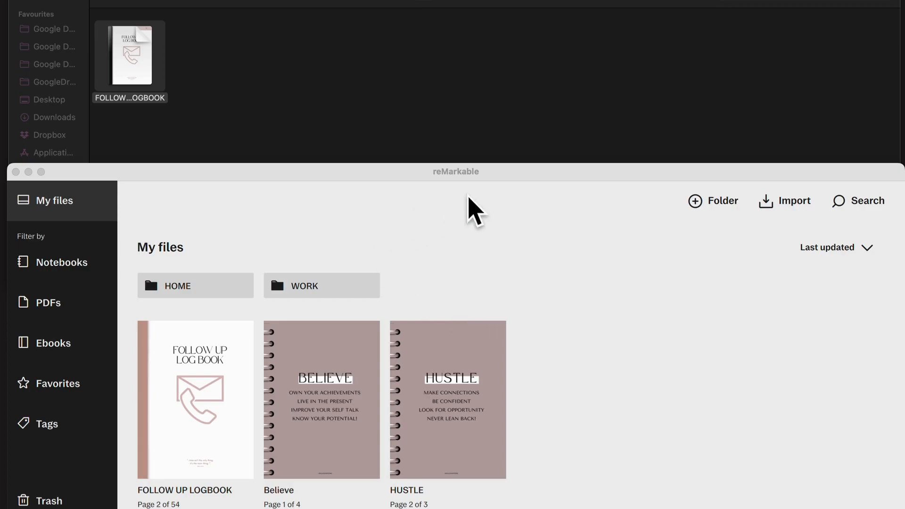
{"action": "mouse_move", "coordinate": [607, 336]}
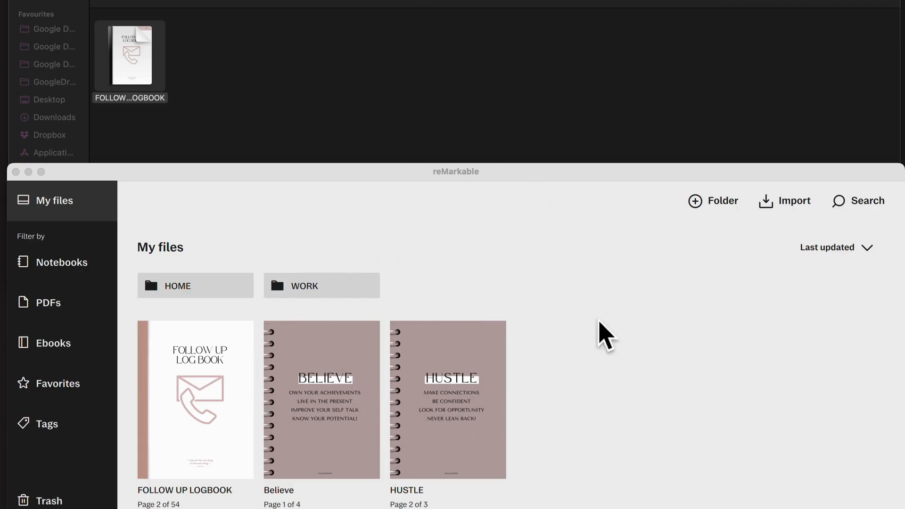
{"action": "mouse_move", "coordinate": [482, 332]}
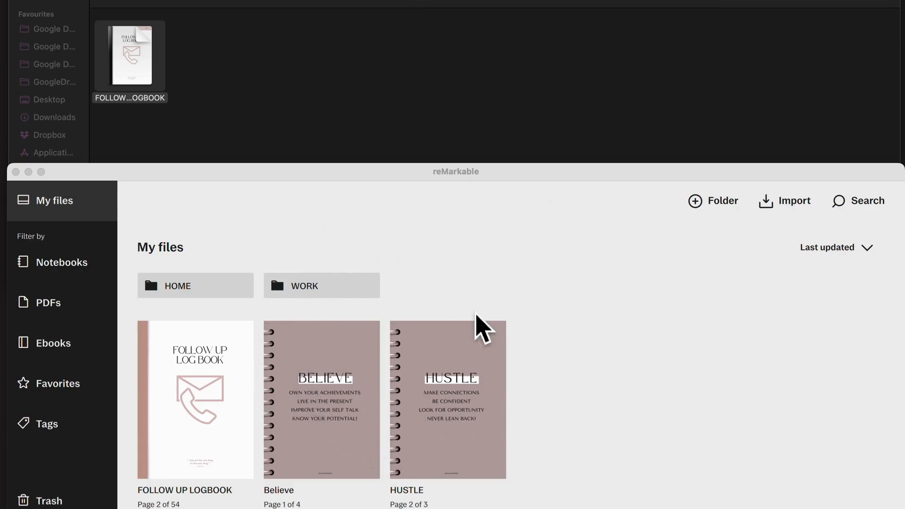
{"action": "mouse_move", "coordinate": [553, 348]}
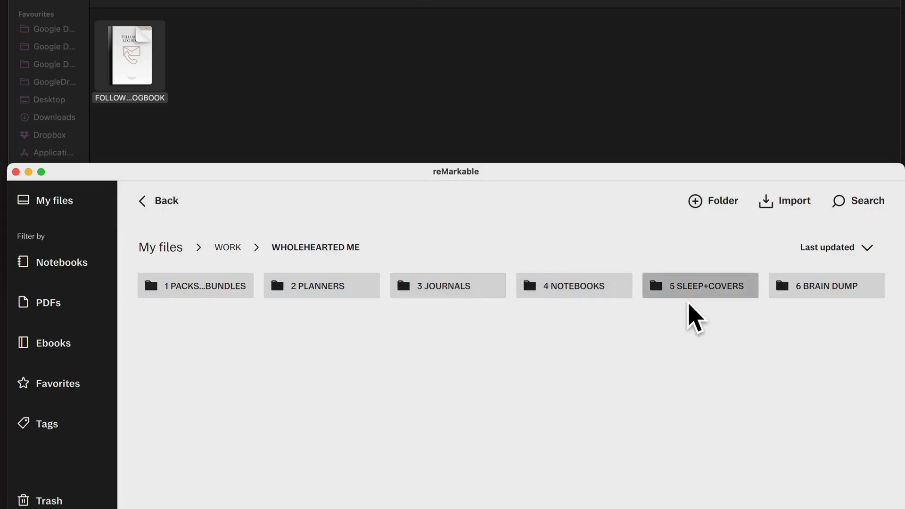
{"action": "mouse_move", "coordinate": [589, 301]}
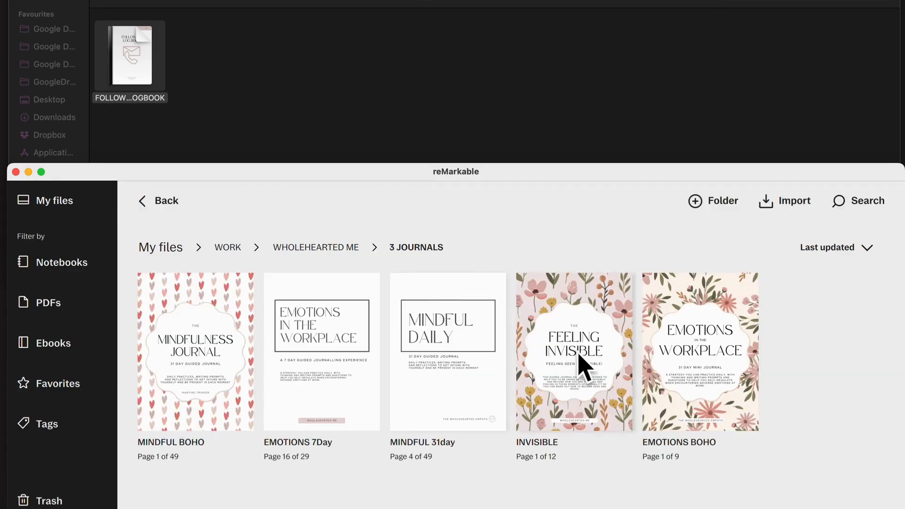
Preview the INVISIBLE journal and scroll MINDFUL BOHO's 49 page thumbnails
{"action": "double_click", "coordinate": [573, 352]}
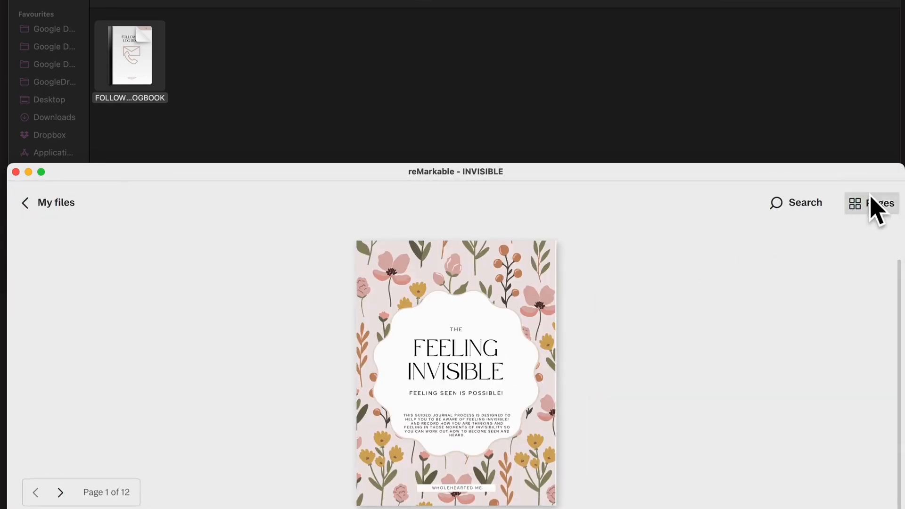
{"action": "left_click", "coordinate": [877, 203]}
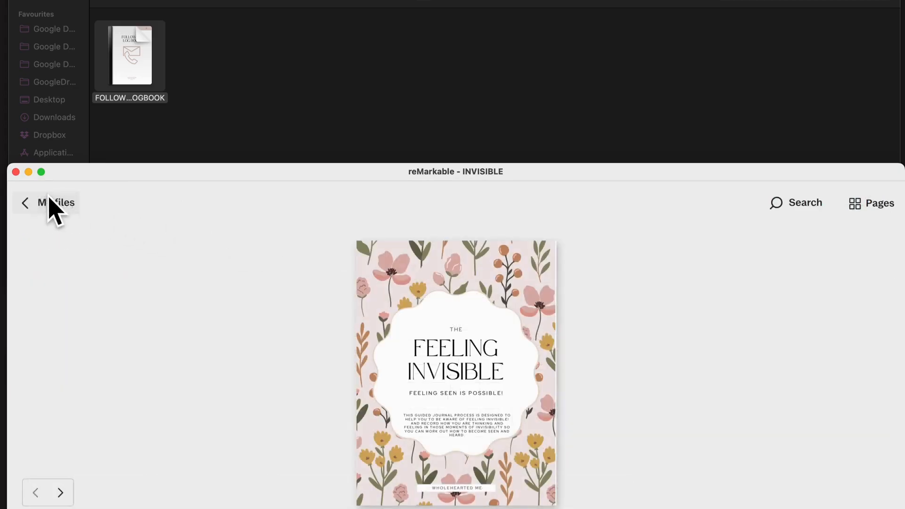
{"action": "left_click", "coordinate": [25, 203]}
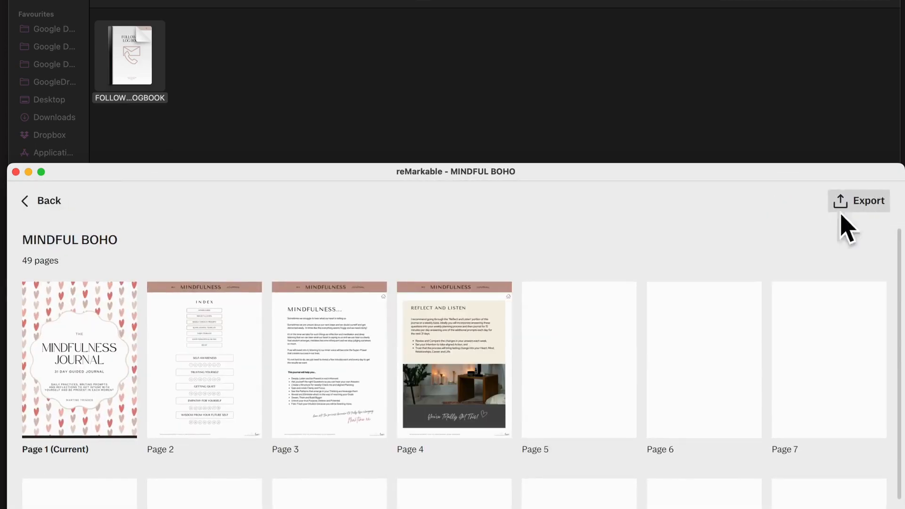
{"action": "scroll", "scroll_direction": "down", "scroll_amount": 3}
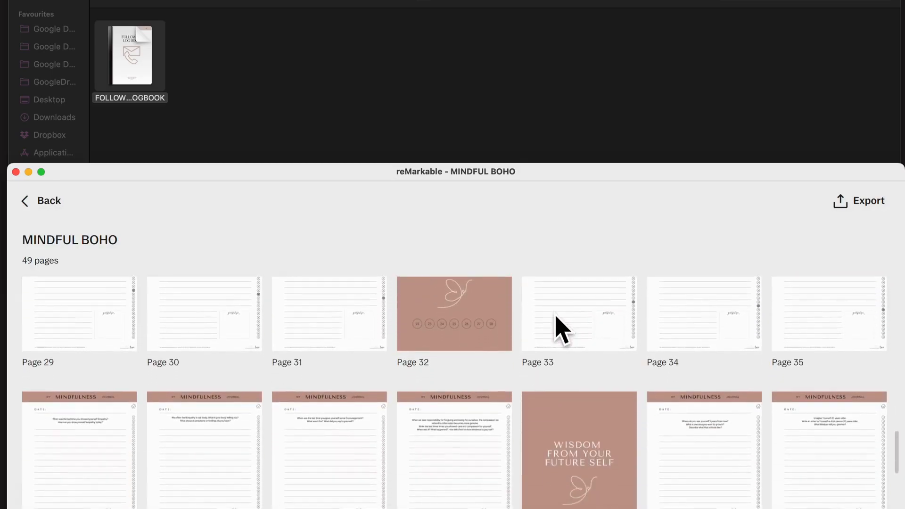
{"action": "scroll", "scroll_direction": "down", "scroll_amount": 3}
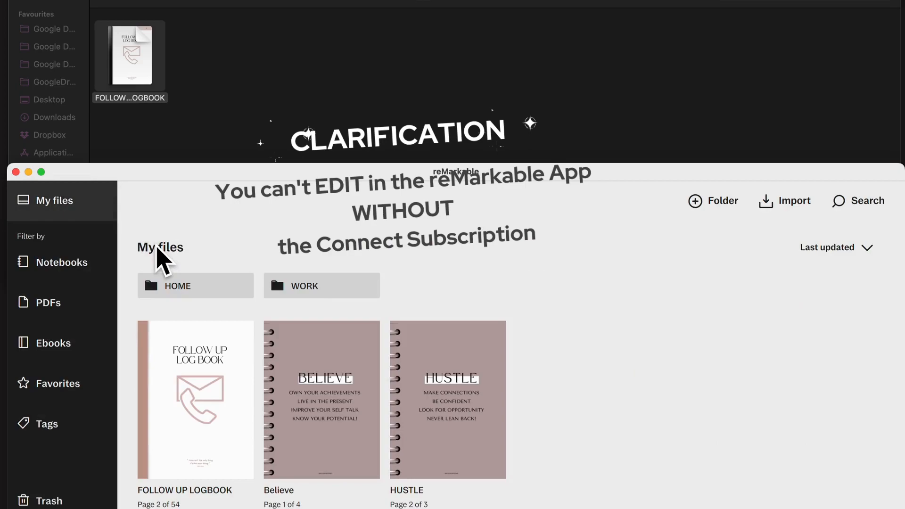
Go back to the root of My files listing FOLLOW UP LOGBOOK, Believe and HUSTLE
{"action": "left_click", "coordinate": [321, 285]}
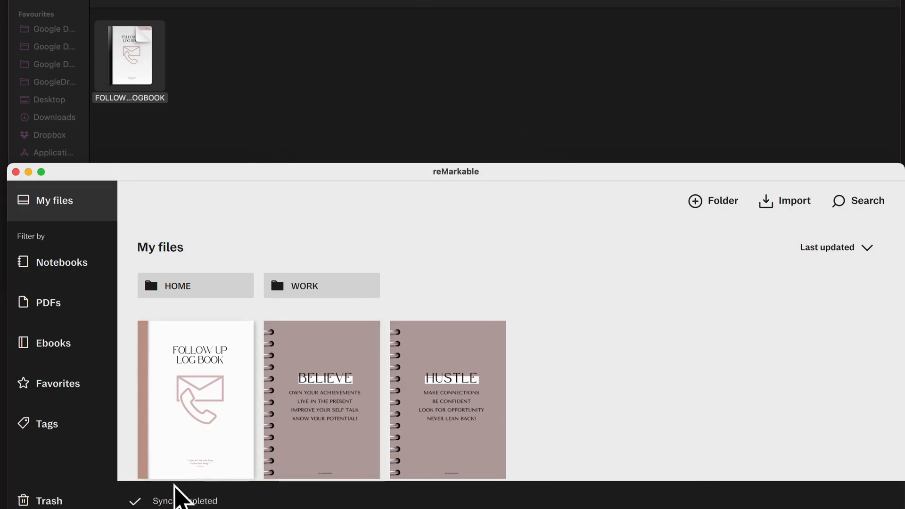
{"action": "mouse_move", "coordinate": [511, 458]}
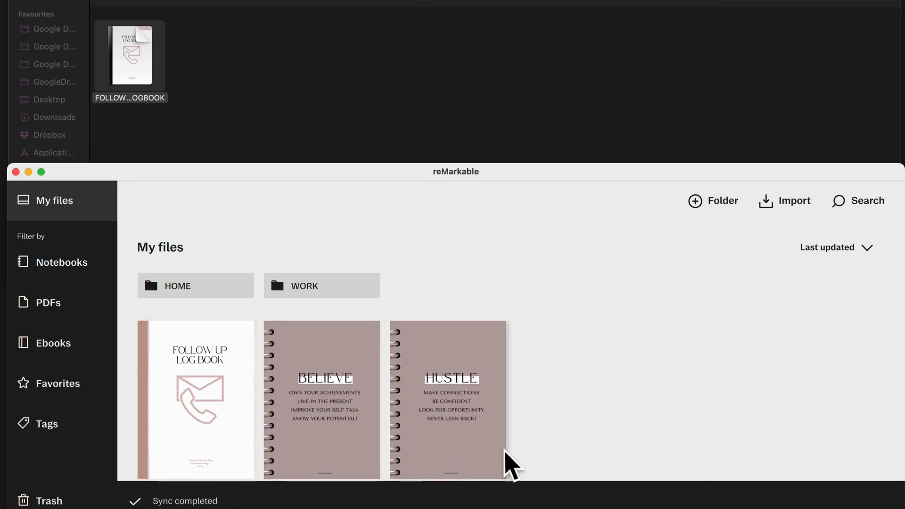
{"action": "mouse_move", "coordinate": [599, 338]}
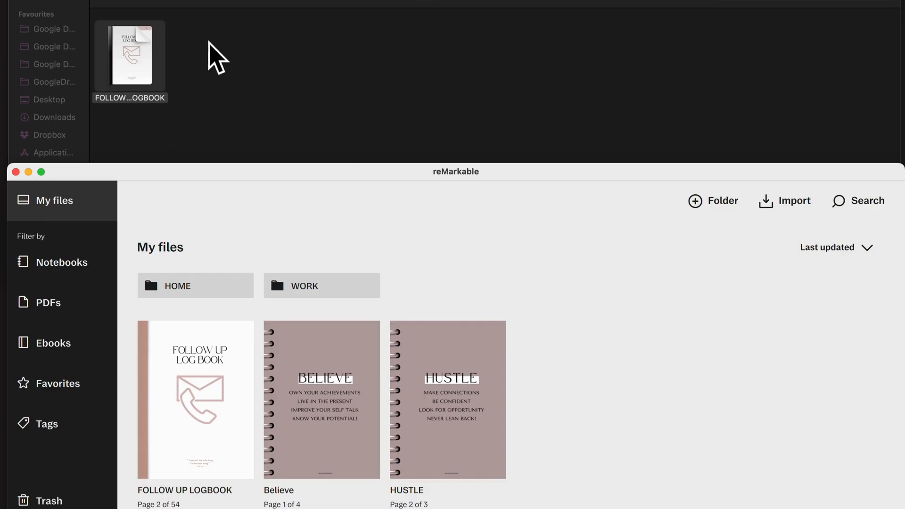
{"action": "mouse_move", "coordinate": [528, 413]}
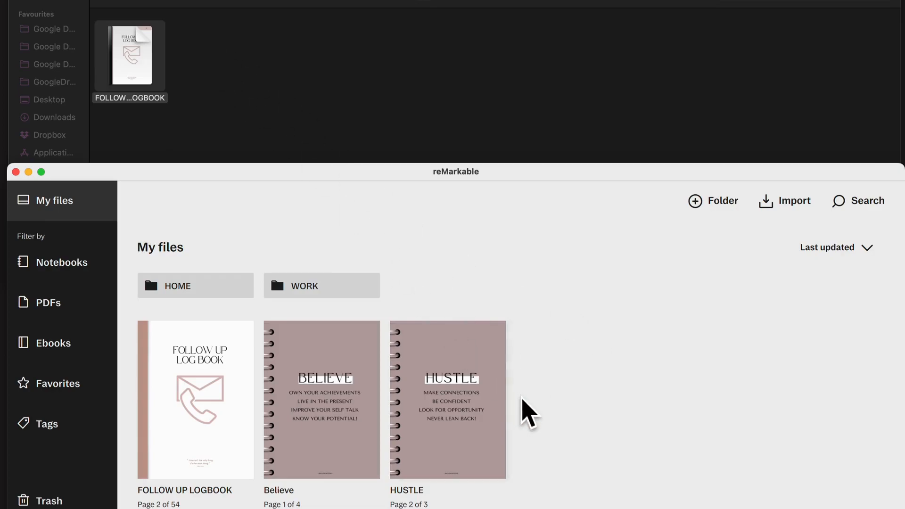
{"action": "mouse_move", "coordinate": [404, 381]}
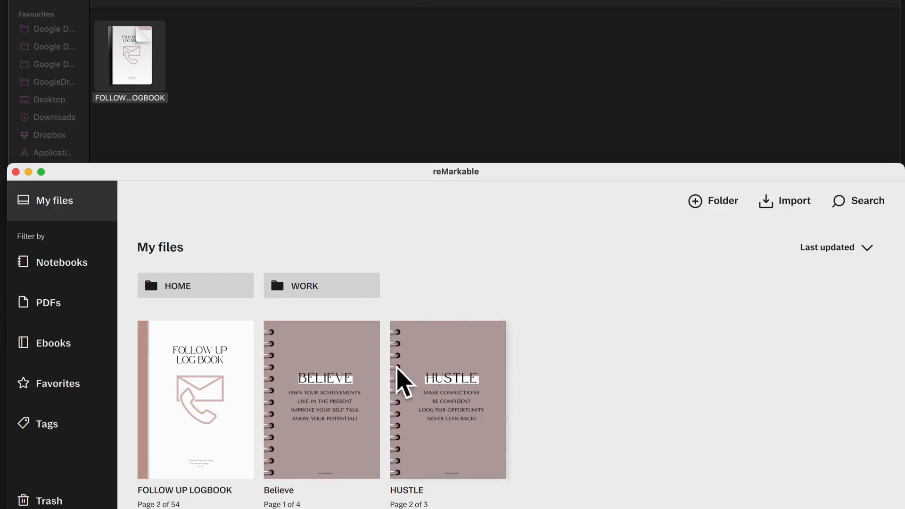
{"action": "mouse_move", "coordinate": [328, 82]}
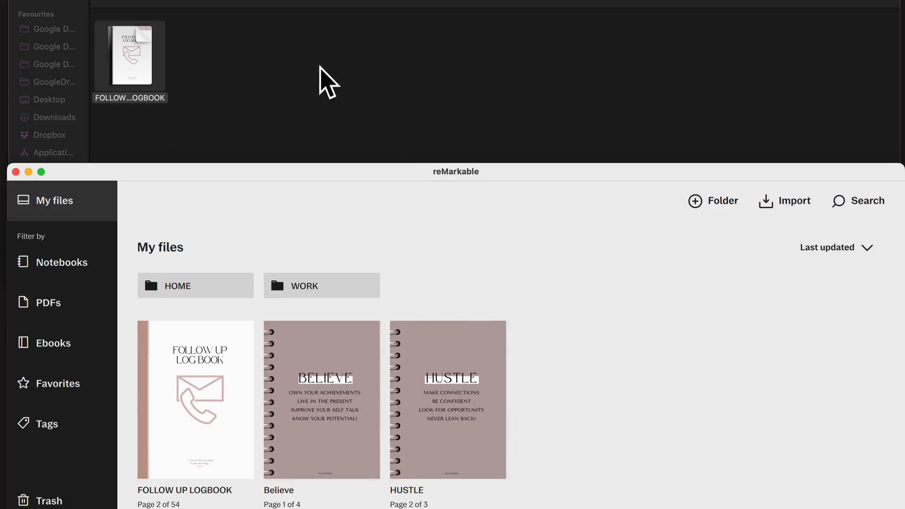
{"action": "mouse_move", "coordinate": [587, 384]}
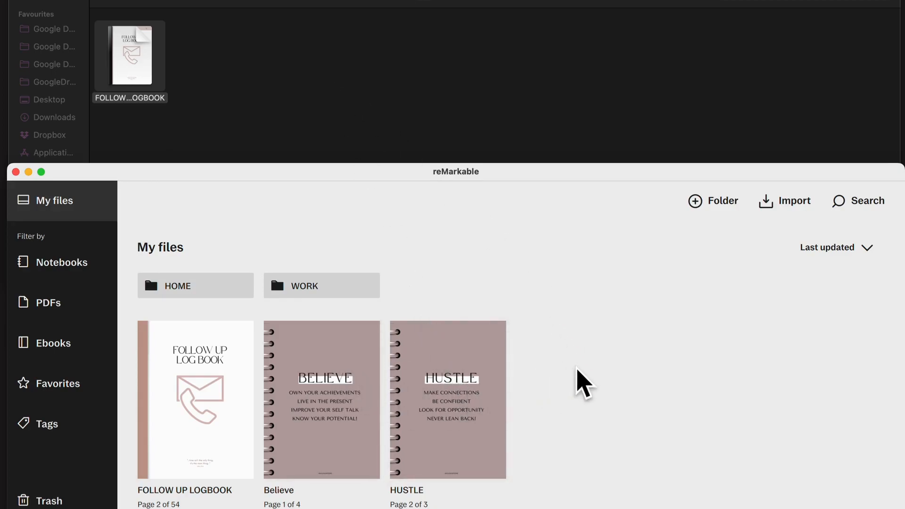
{"action": "mouse_move", "coordinate": [343, 396]}
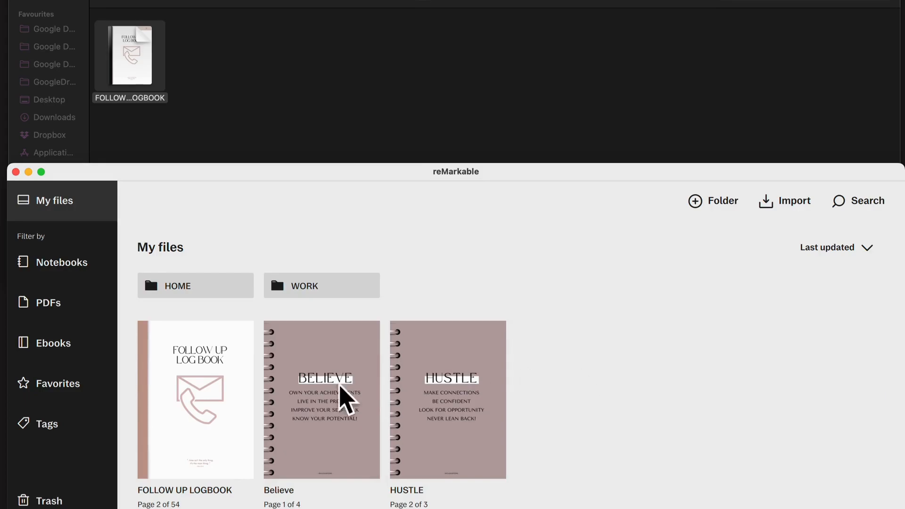
{"action": "left_click", "coordinate": [53, 342]}
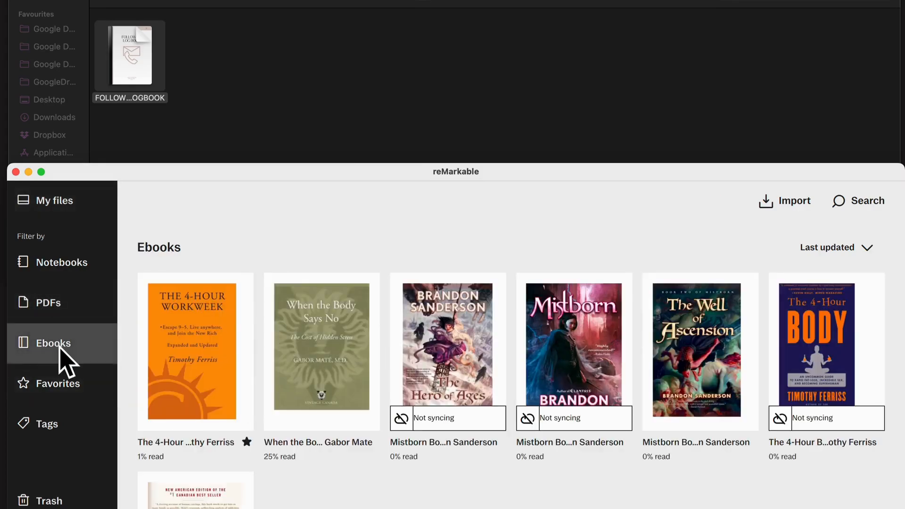
{"action": "left_click", "coordinate": [49, 302]}
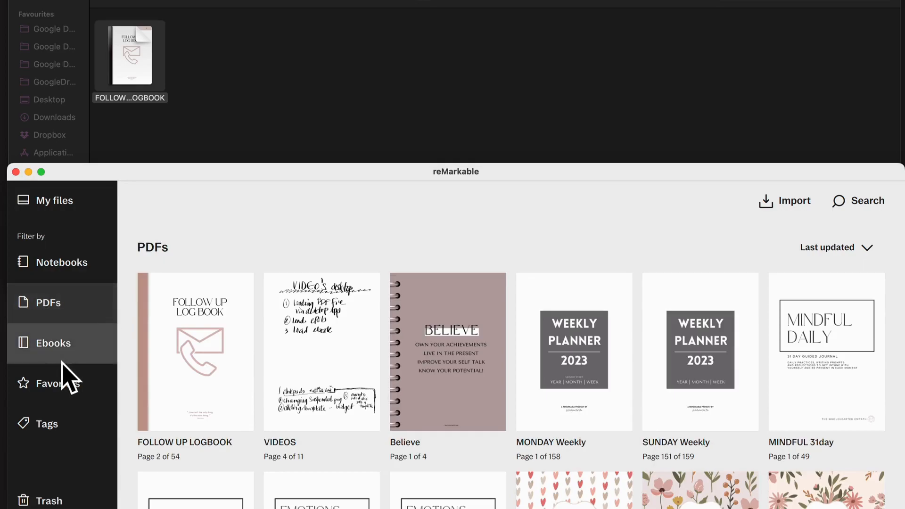
{"action": "left_click", "coordinate": [61, 262]}
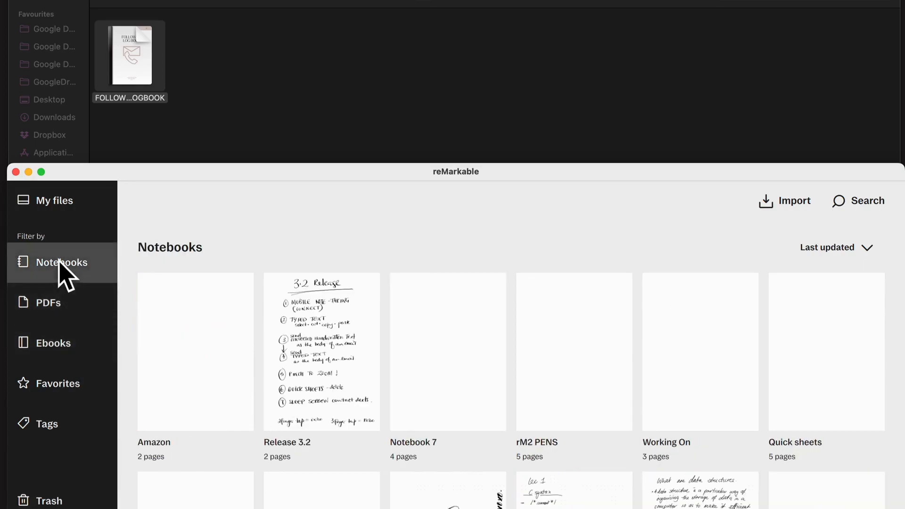
{"action": "left_click", "coordinate": [55, 200]}
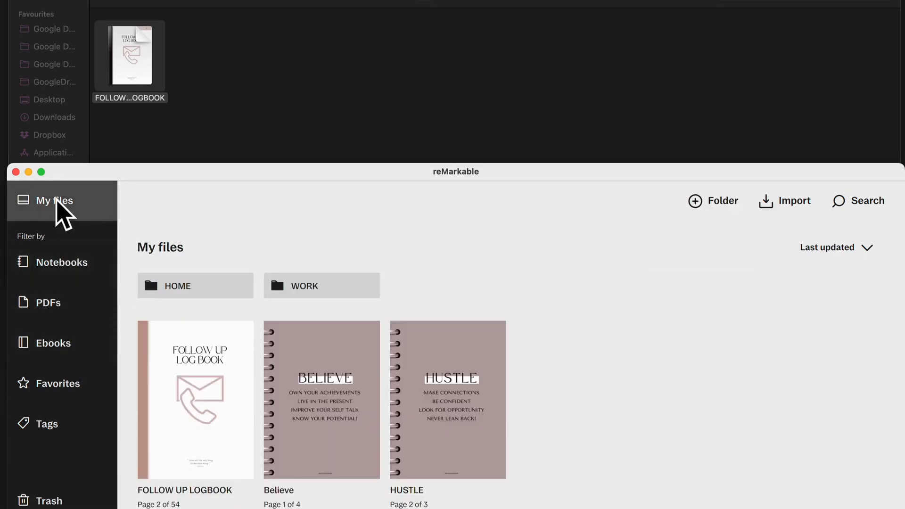
{"action": "mouse_move", "coordinate": [681, 399]}
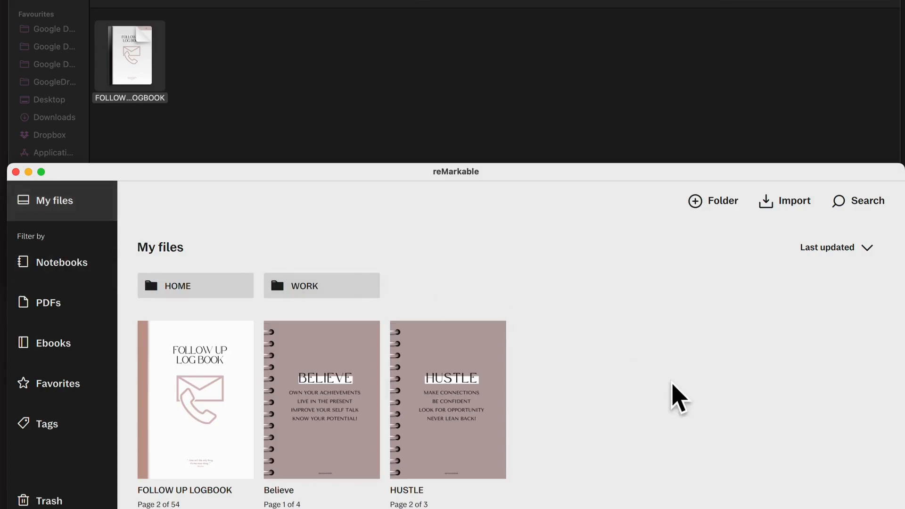
{"action": "mouse_move", "coordinate": [560, 291]}
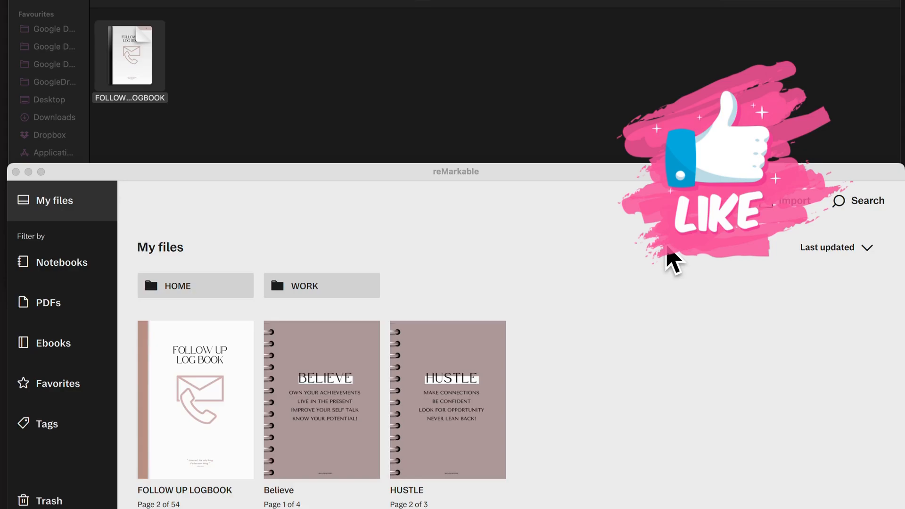
{"action": "mouse_move", "coordinate": [528, 7]}
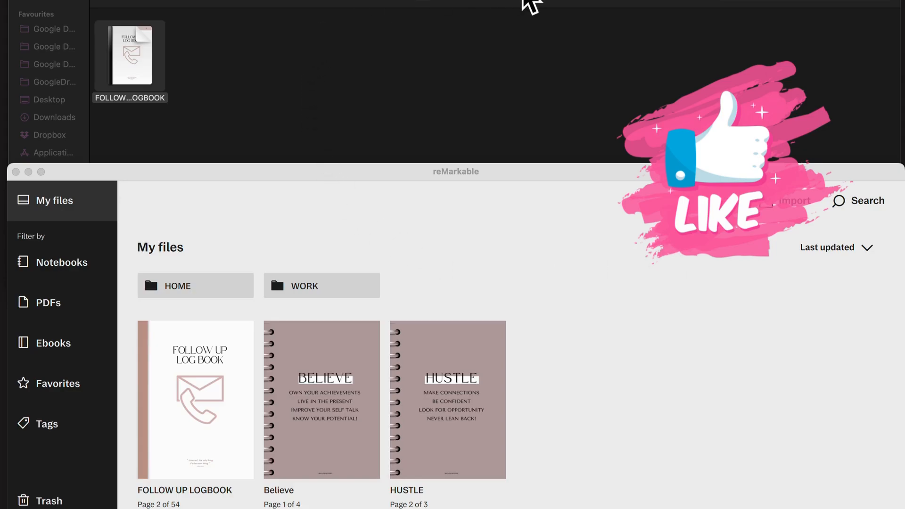